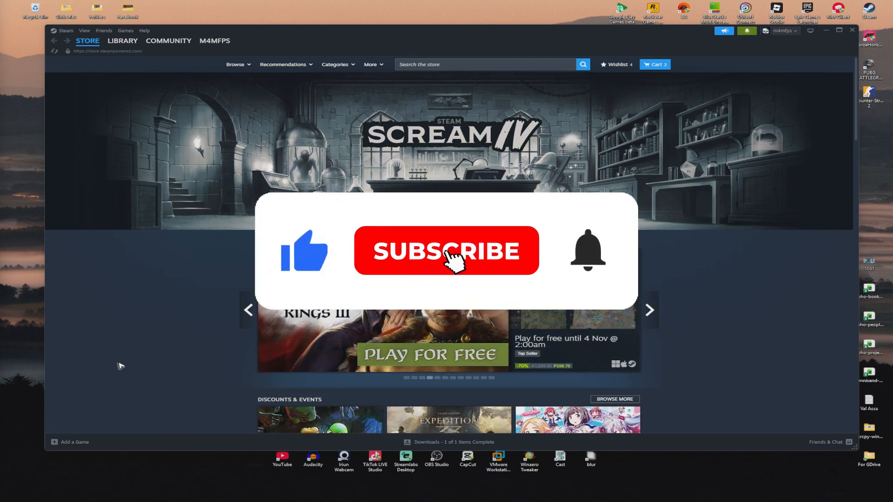
# Go to the Steam library and open VRChat's game page.
pyautogui.click(446, 251)
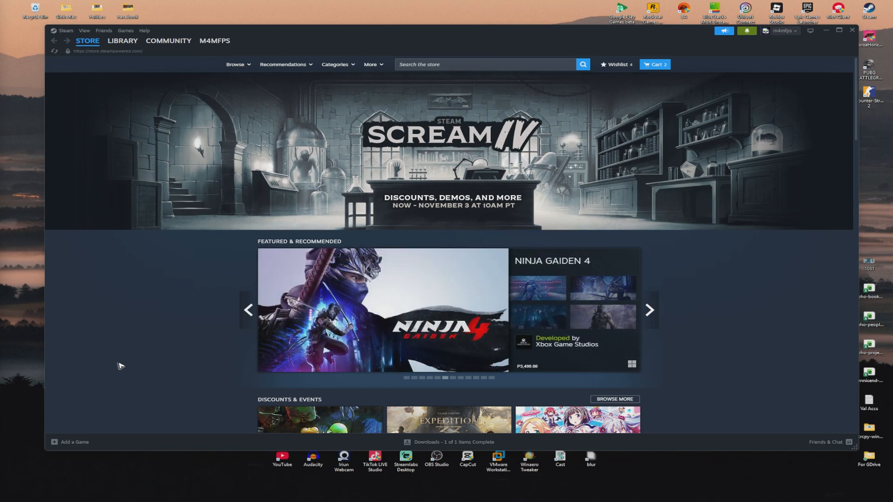
pyautogui.click(122, 41)
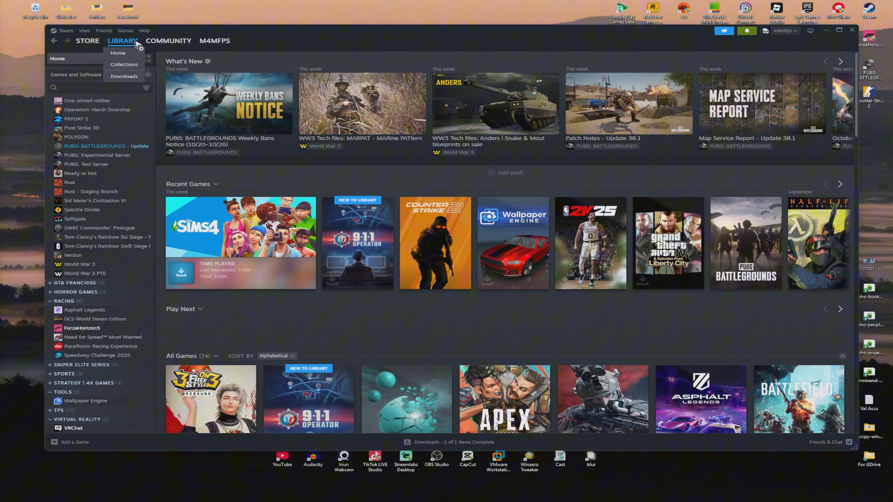
pyautogui.click(117, 53)
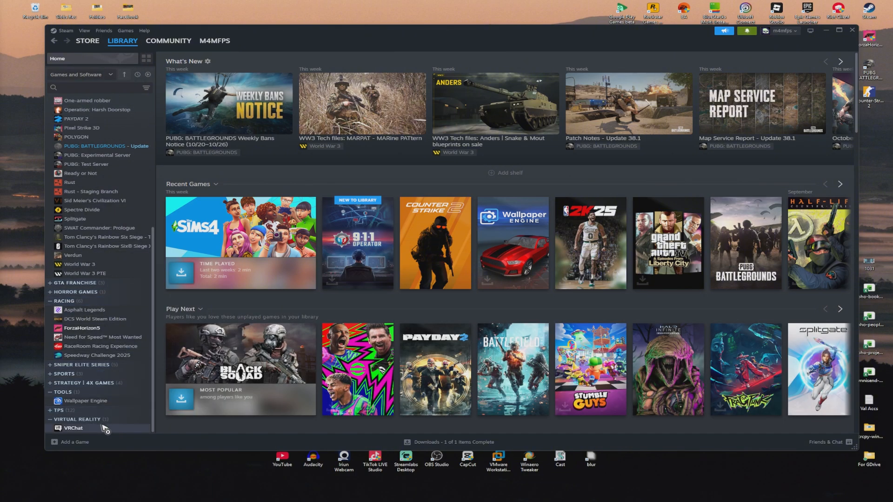
pyautogui.click(73, 428)
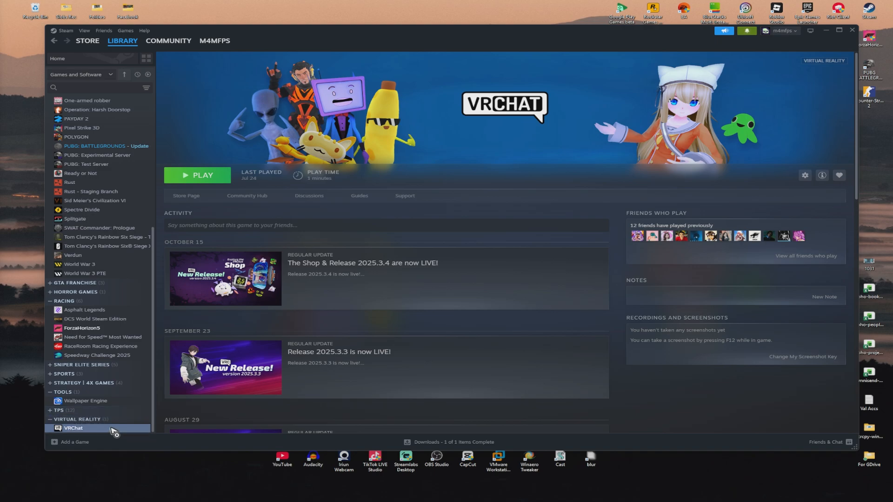
pyautogui.rightClick(73, 428)
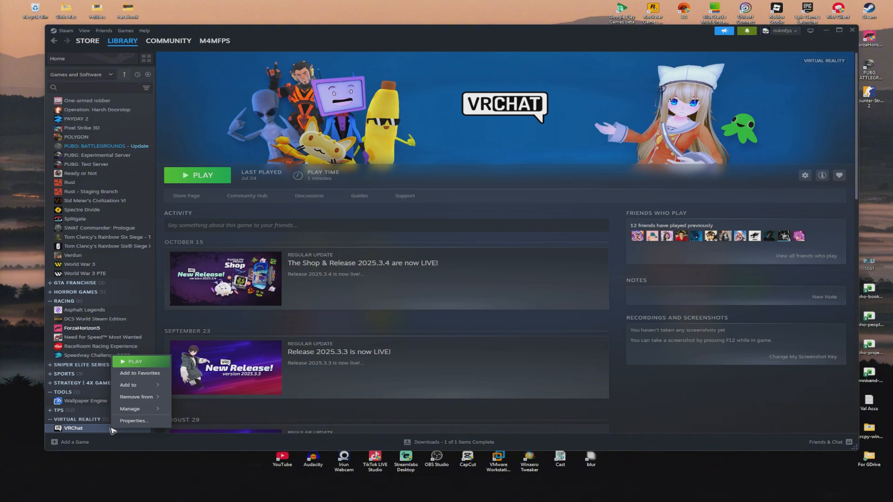
pyautogui.click(133, 421)
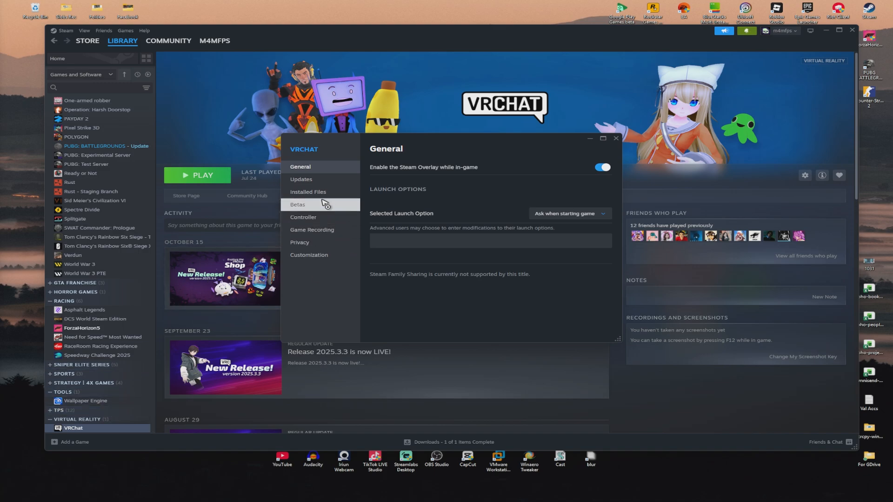
pyautogui.click(307, 192)
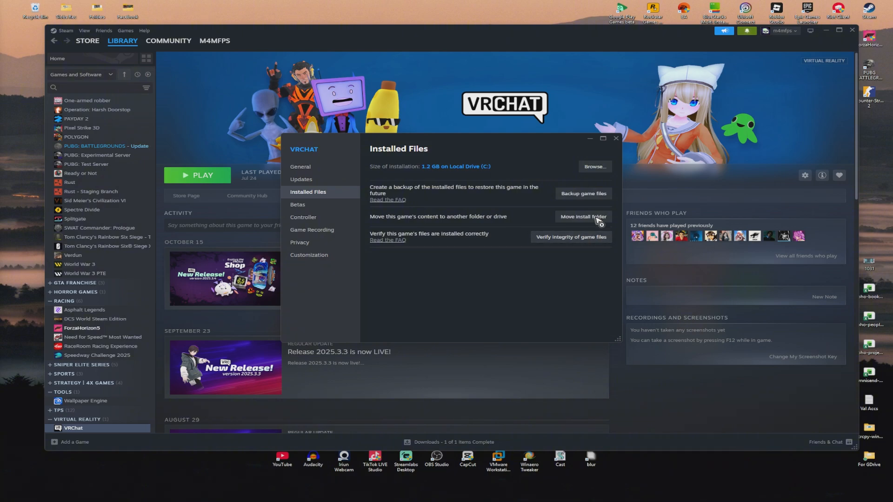
pyautogui.click(615, 139)
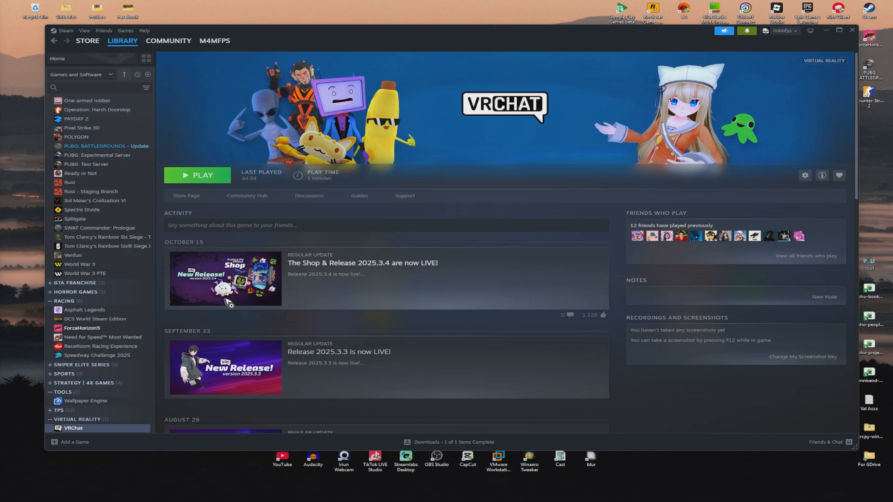
# Open VRChat's local installation folder via Manage > Browse local files.
pyautogui.rightClick(73, 428)
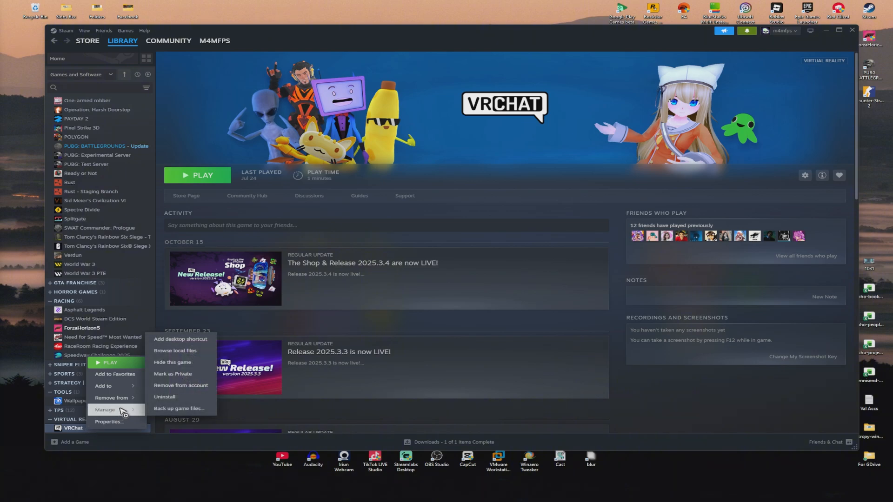
pyautogui.moveTo(182, 350)
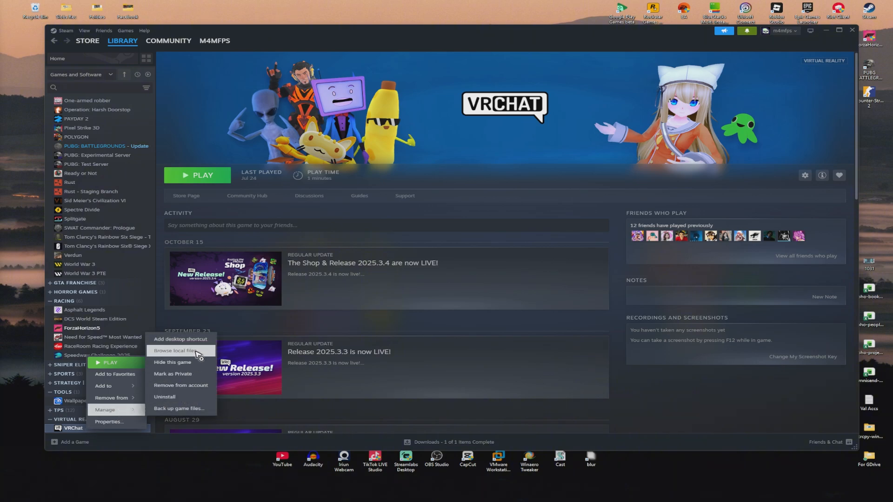
pyautogui.click(174, 351)
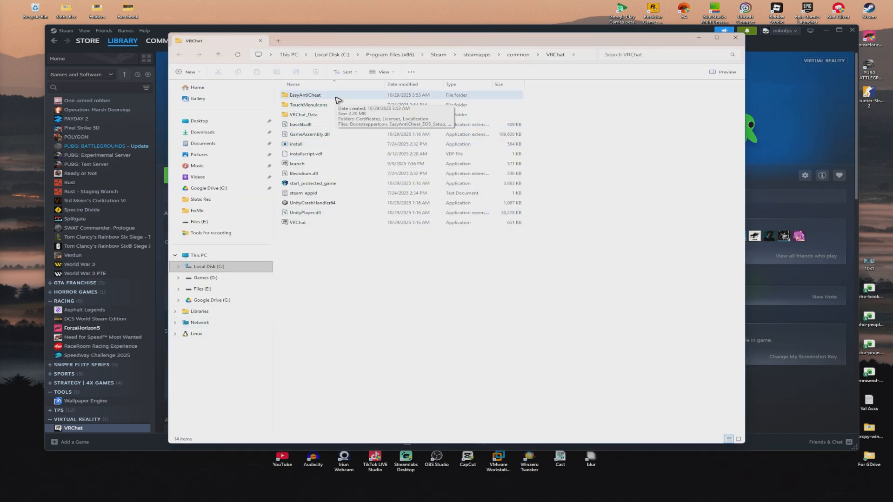
# Run EasyAntiCheat_EOS_Setup from VRChat's EasyAntiCheat folder.
pyautogui.doubleClick(305, 94)
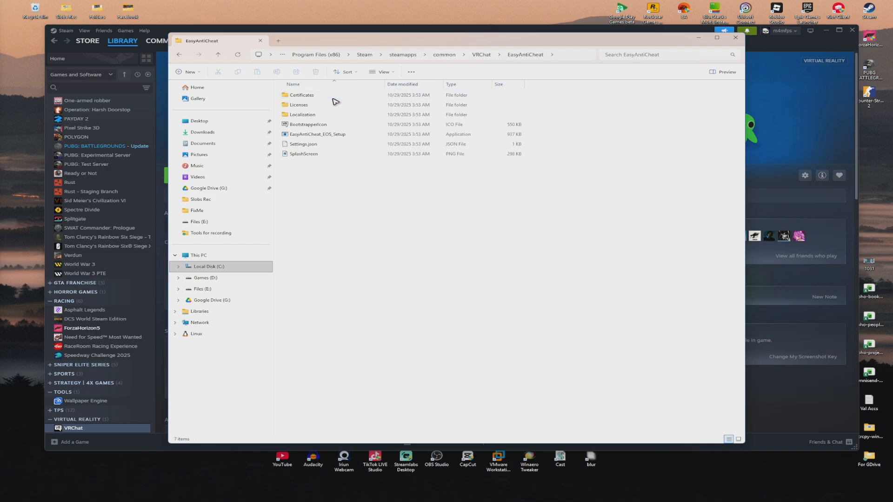
pyautogui.click(318, 134)
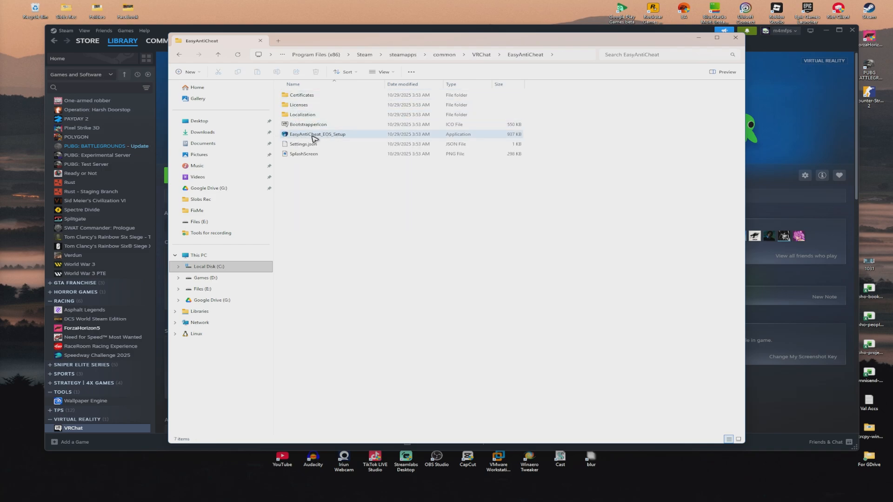
pyautogui.moveTo(314, 135)
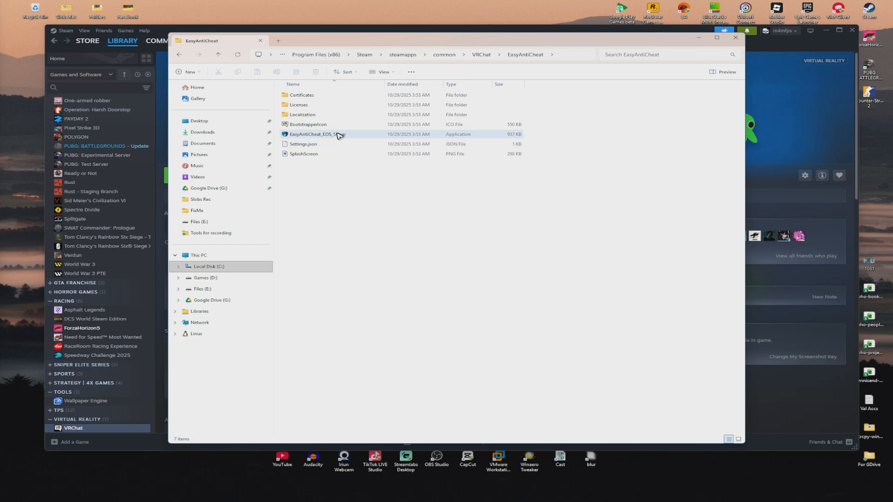
pyautogui.click(329, 134)
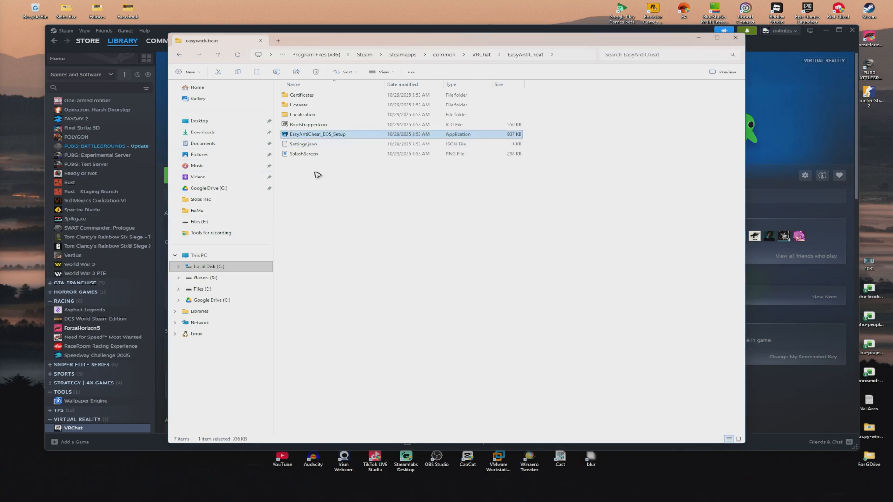
pyautogui.moveTo(327, 180)
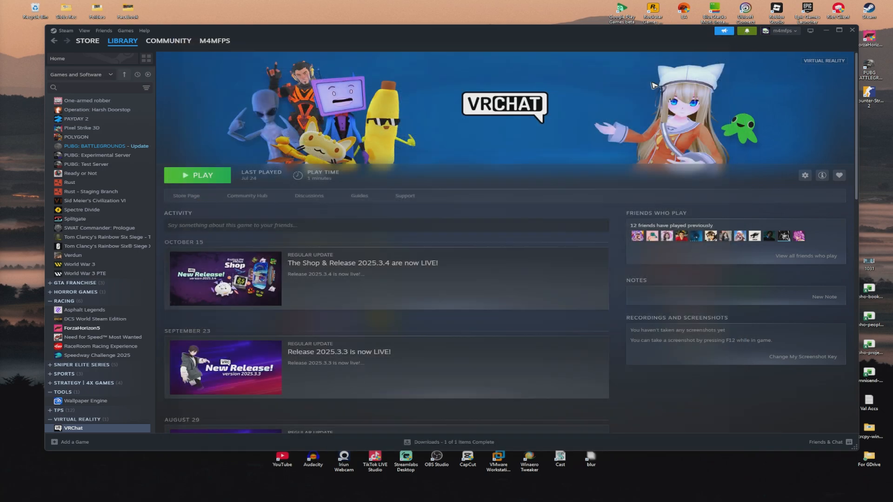
pyautogui.moveTo(199, 183)
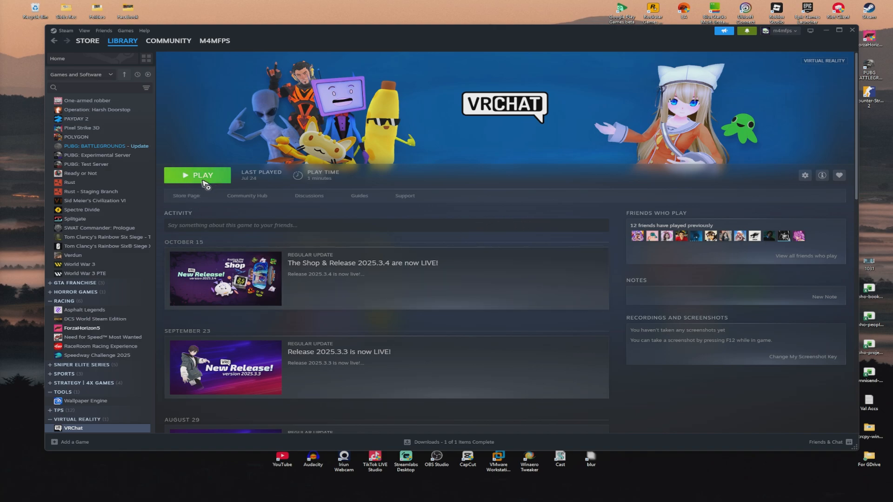
# Show VRChat's context menu in the library sidebar.
pyautogui.rightClick(73, 428)
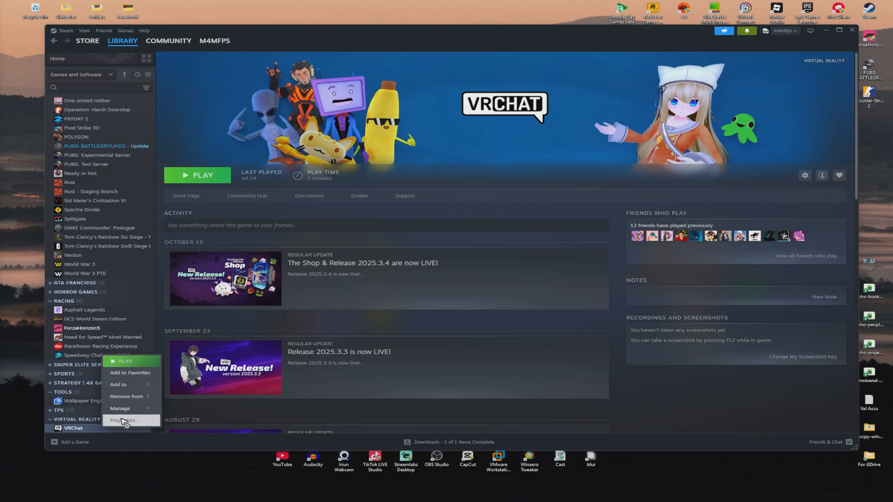
# Open VRChat's Properties on the Installed Files section showing the 1.2 GB install.
pyautogui.click(124, 420)
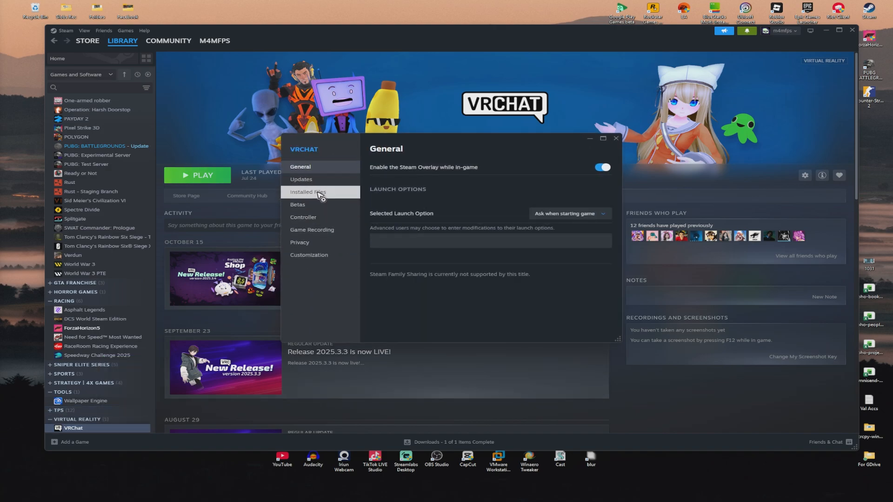
pyautogui.click(307, 192)
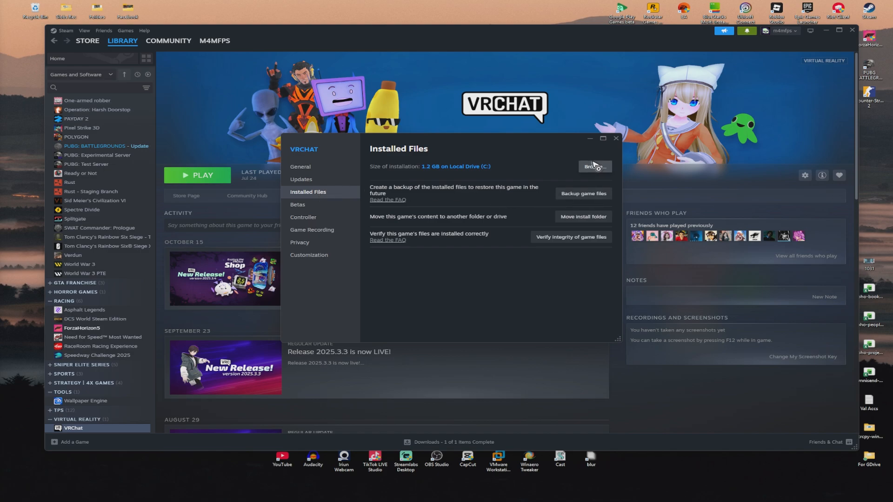
pyautogui.click(595, 166)
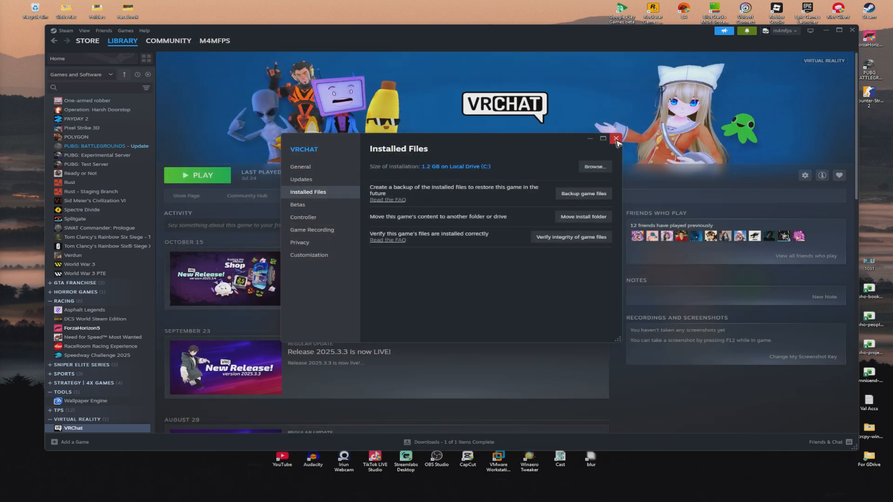
# Verify VRChat's game files, reacquiring 53 files, and close the Properties window.
pyautogui.rightClick(73, 428)
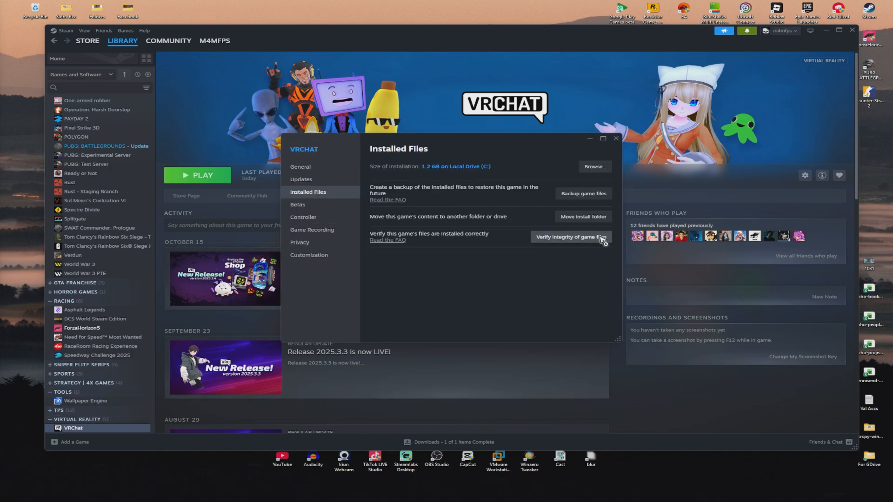
pyautogui.click(569, 237)
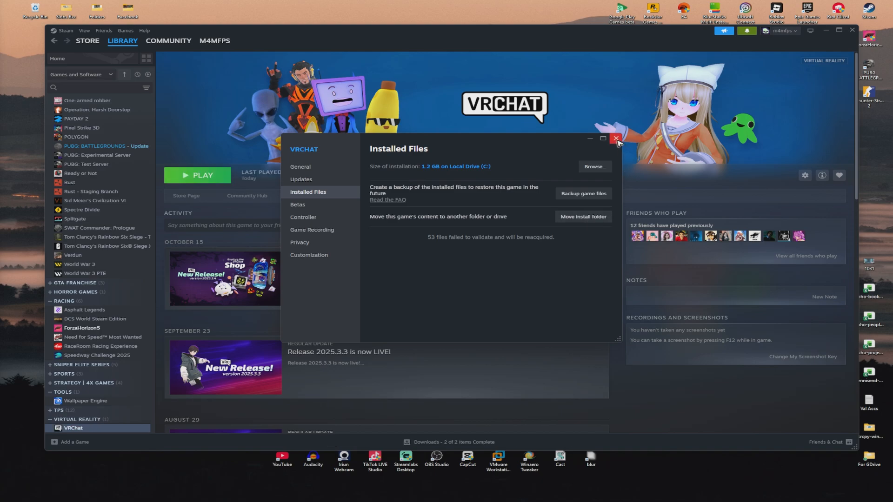
pyautogui.click(615, 139)
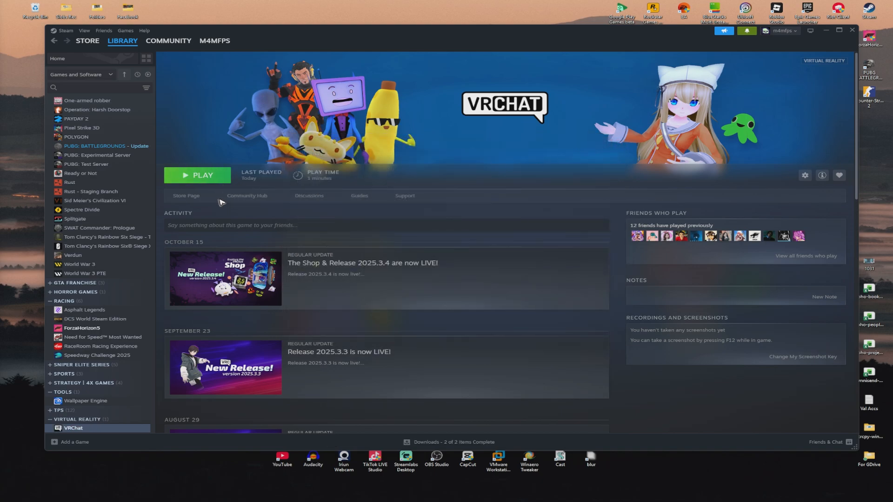